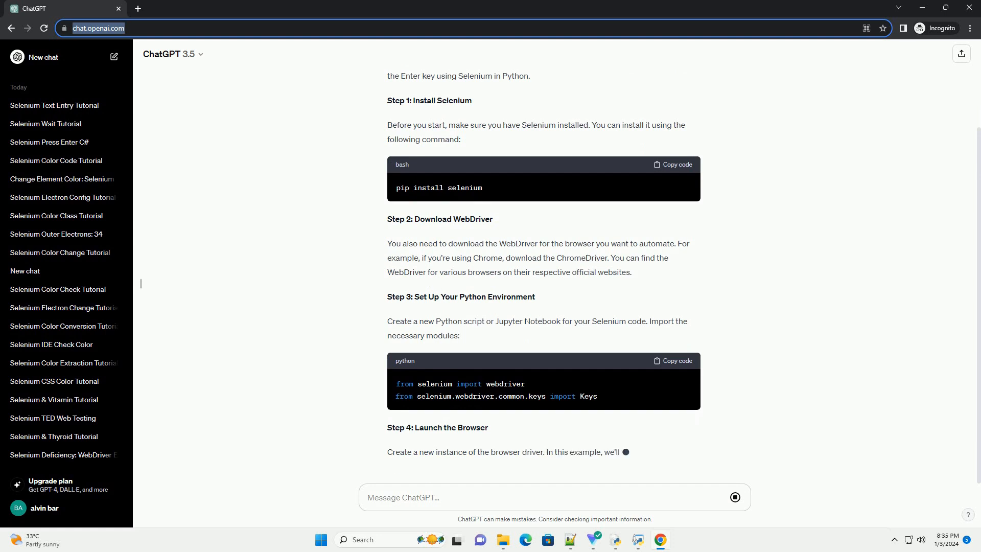
scroll("down", 3)
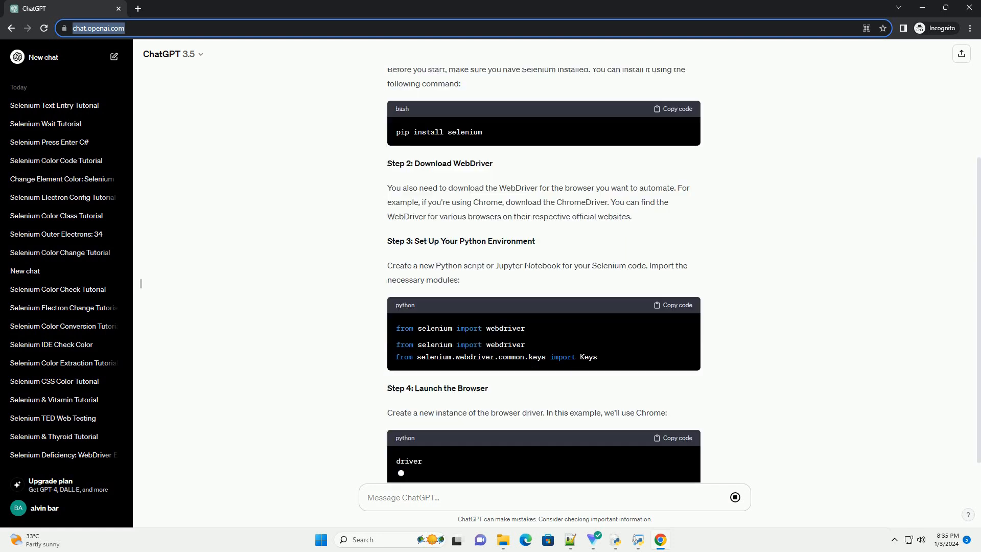
scroll("down", 3)
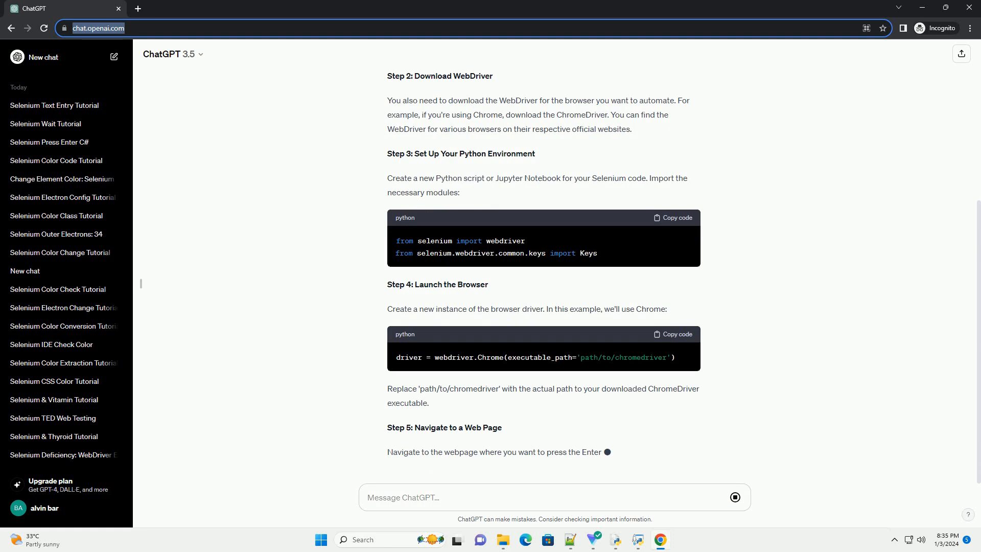
scroll("down", 3)
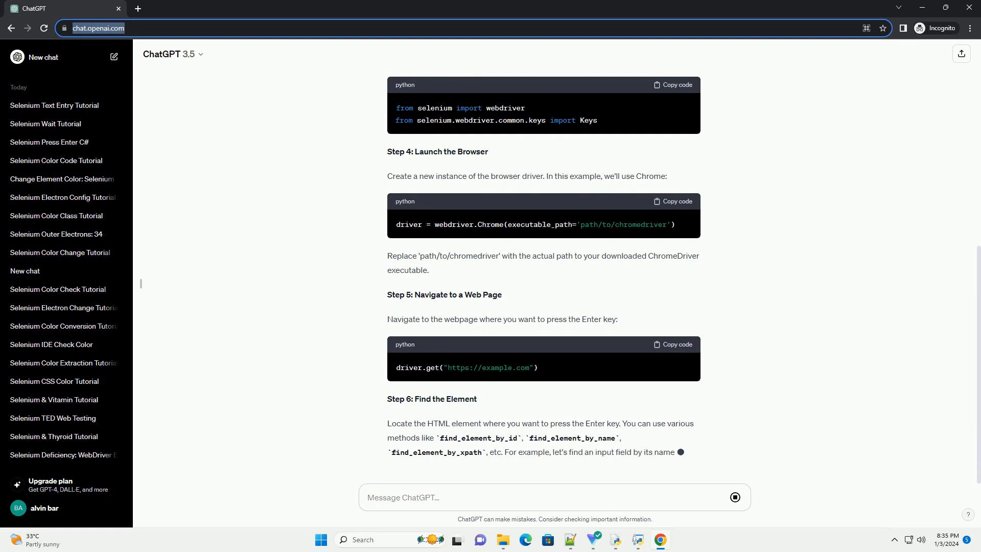
scroll("down", 3)
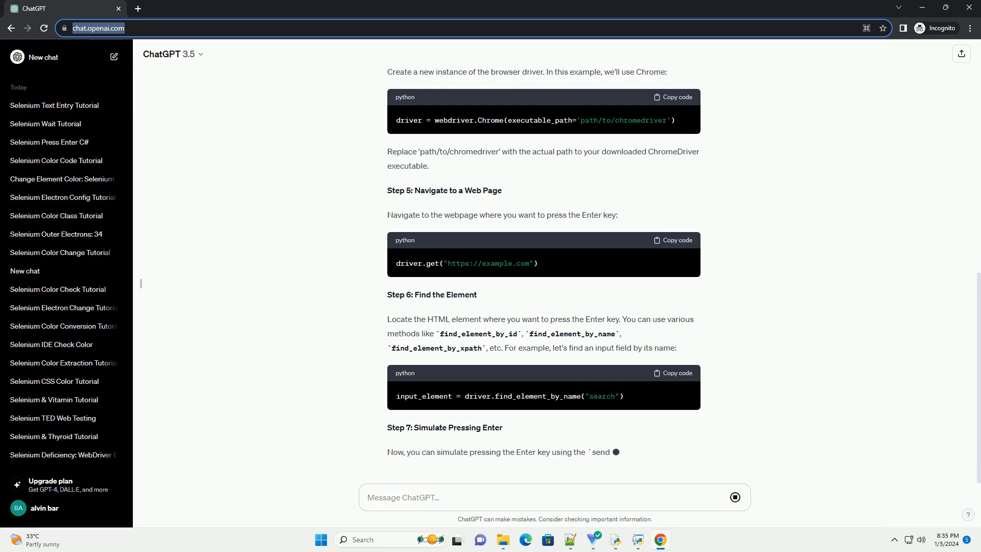
scroll("down", 3)
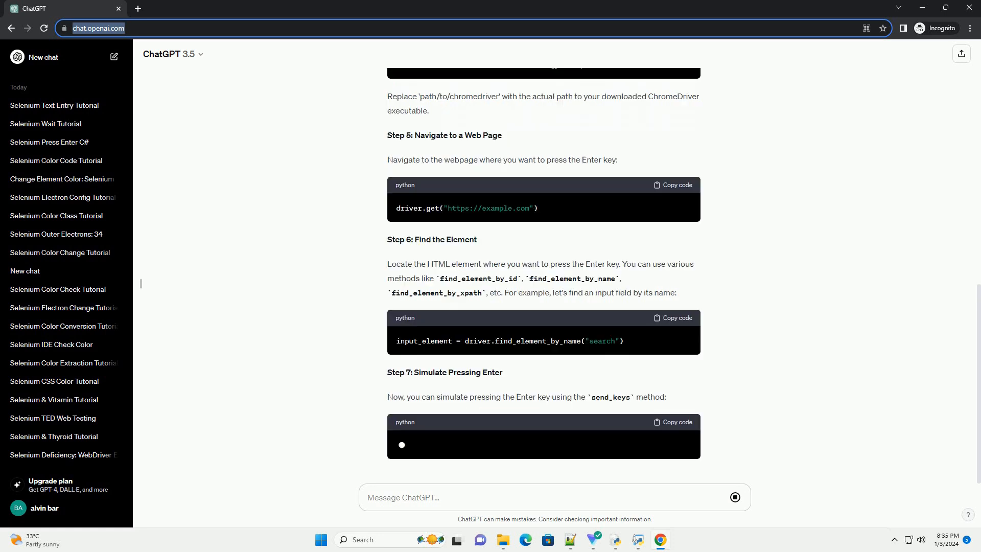